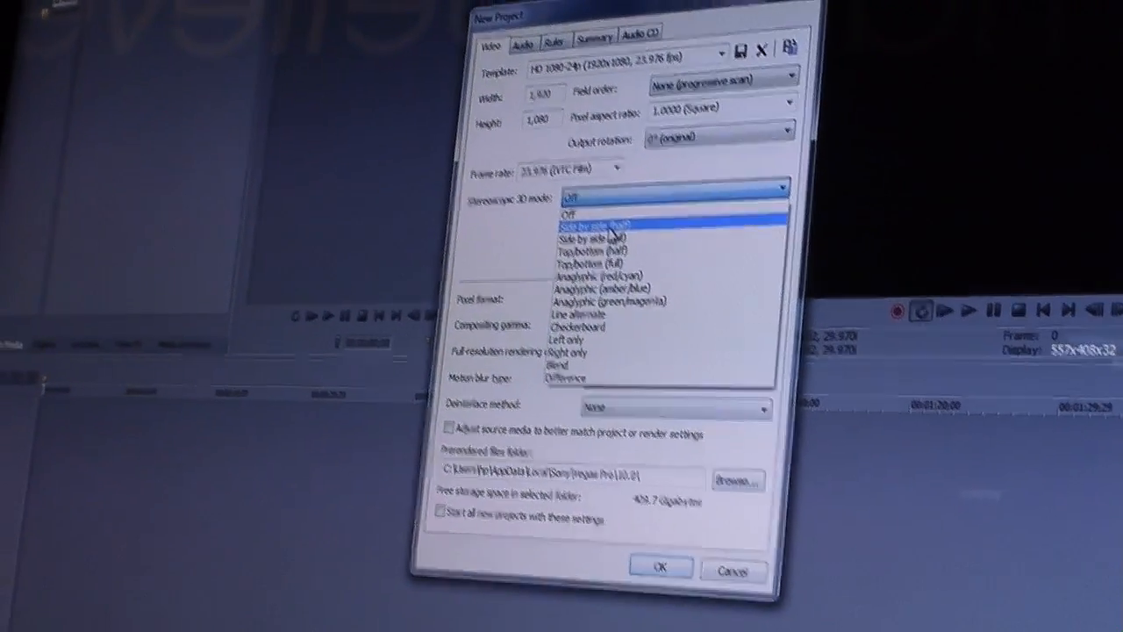
Choose Side by side (half) as the new project's stereoscopic 3D mode
click(597, 234)
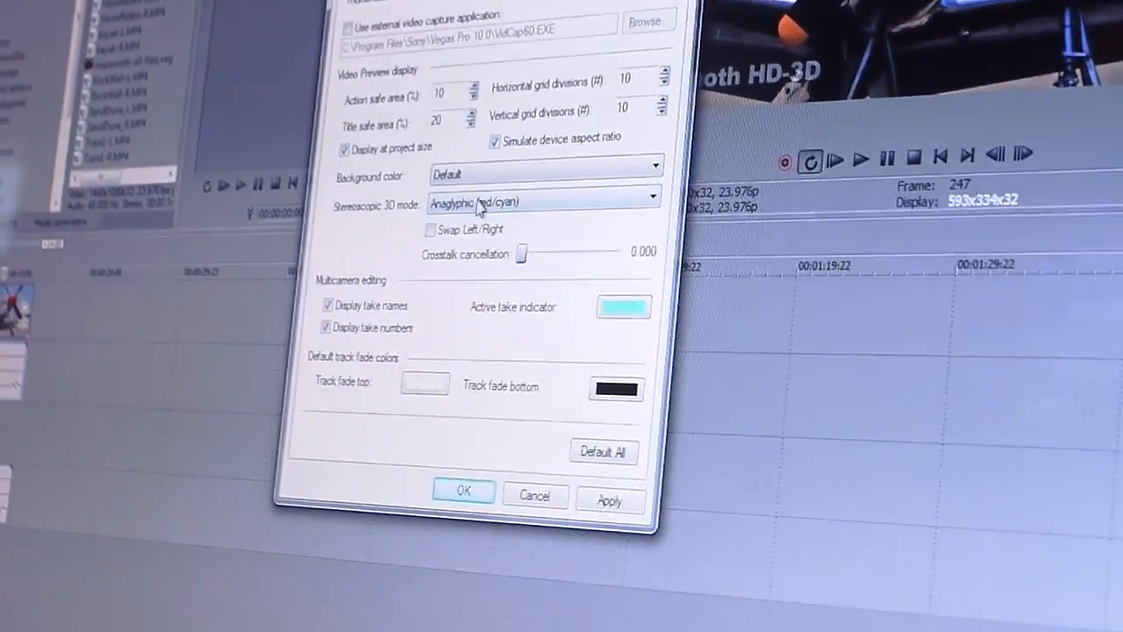
Set the Preferences stereoscopic 3D preview mode to Anaglyphic (red/cyan)
click(462, 490)
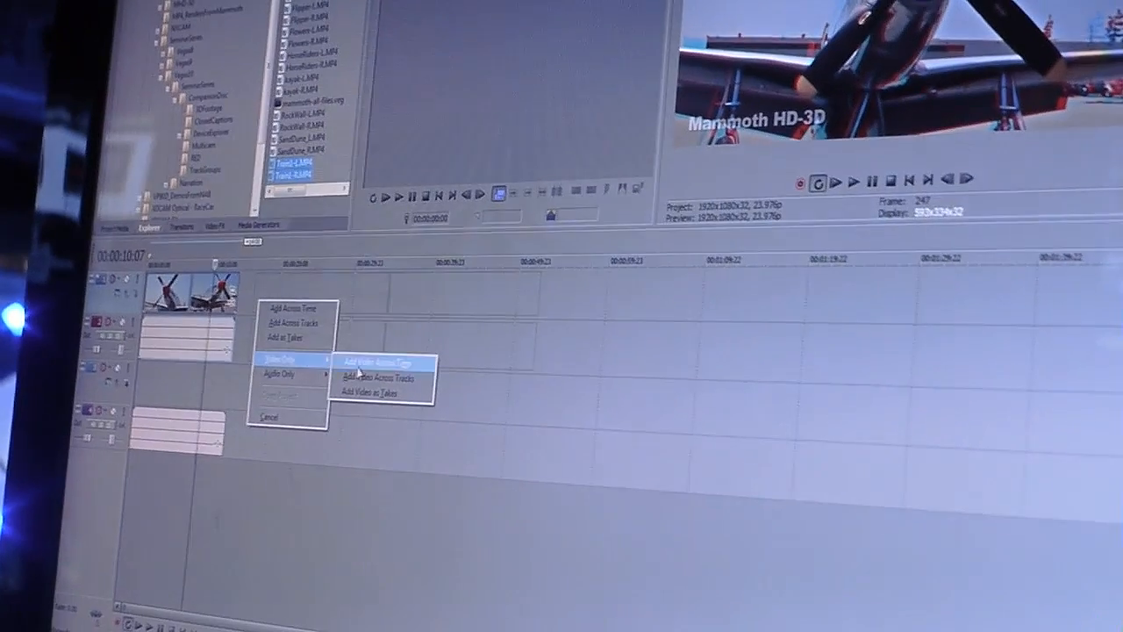
Add the Train2 L/R clips across time as video only, then right-click the added clips
click(384, 363)
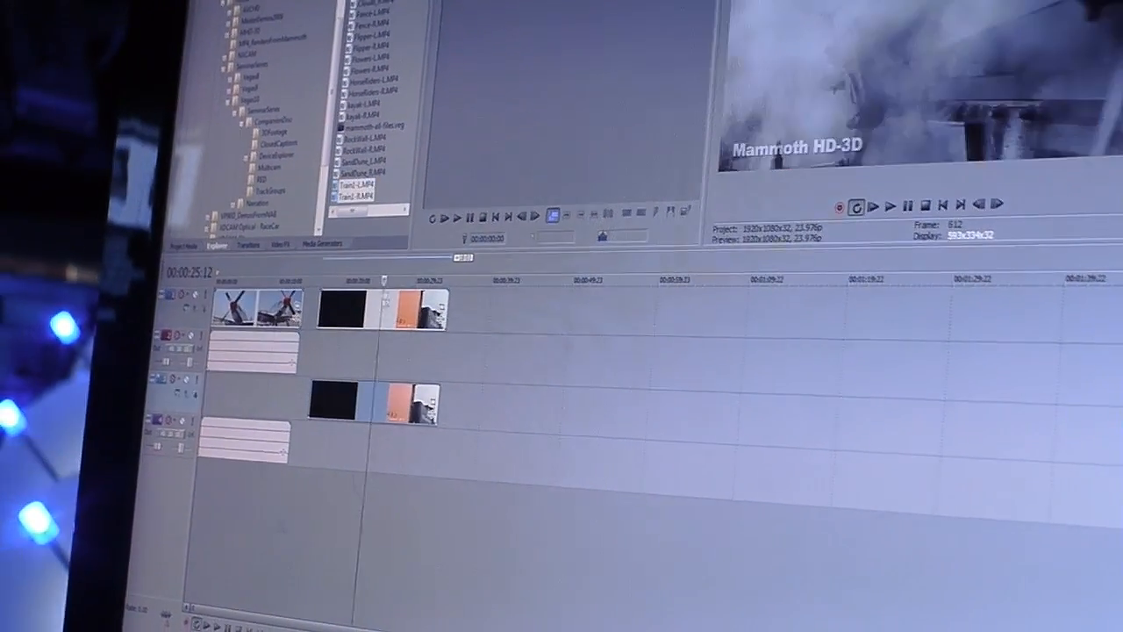
right_click(369, 202)
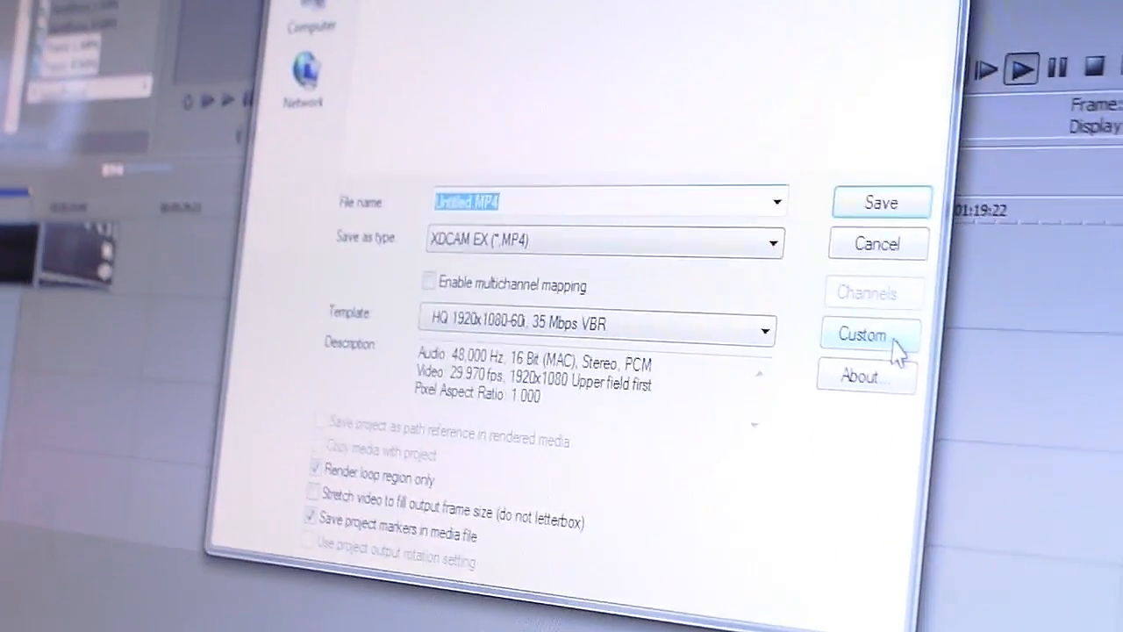
Open Custom settings for the XDCAM EX template and expand the Stereoscopic 3D mode list
click(870, 334)
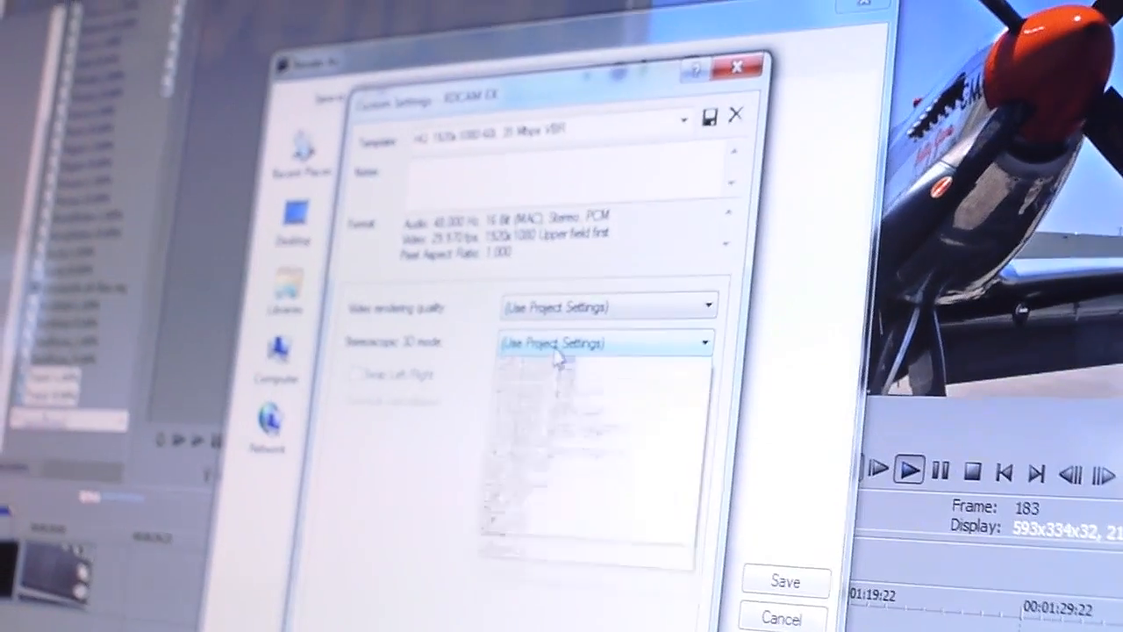
click(606, 342)
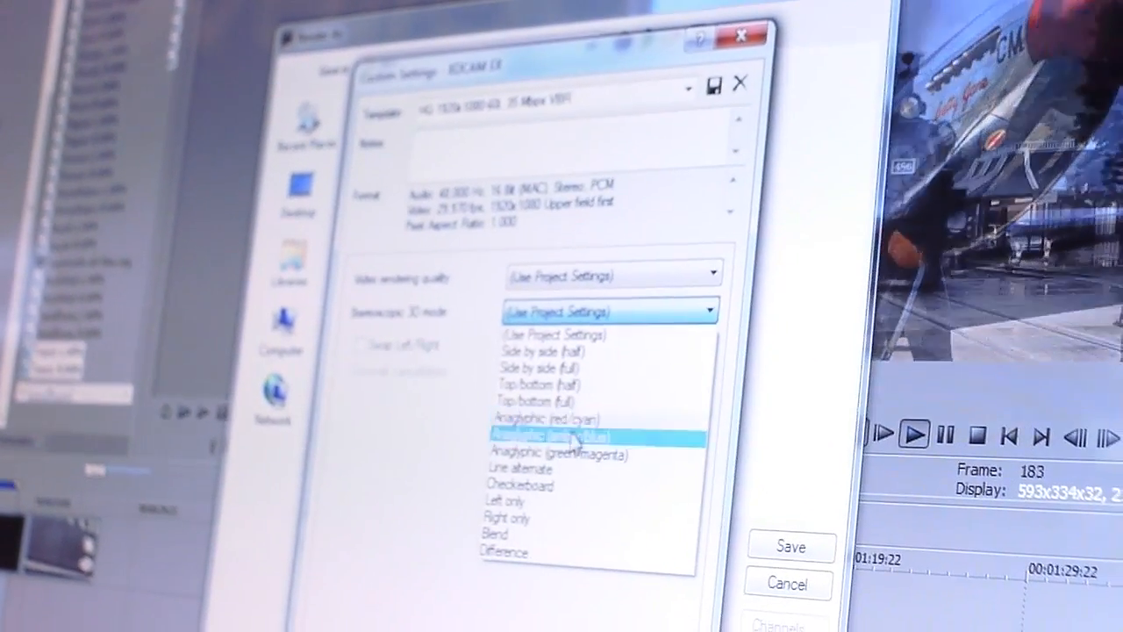